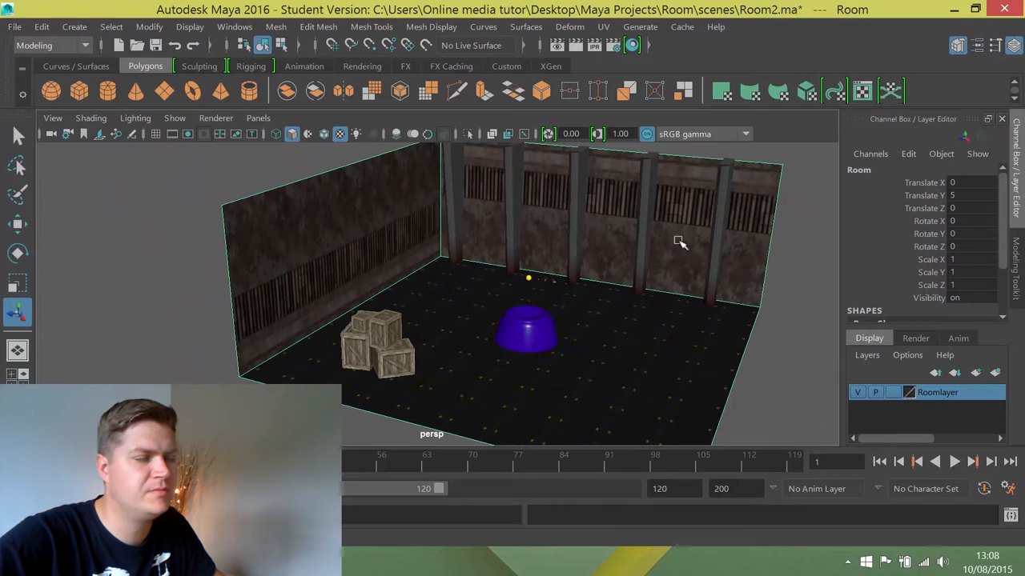
mouse_move(682, 234)
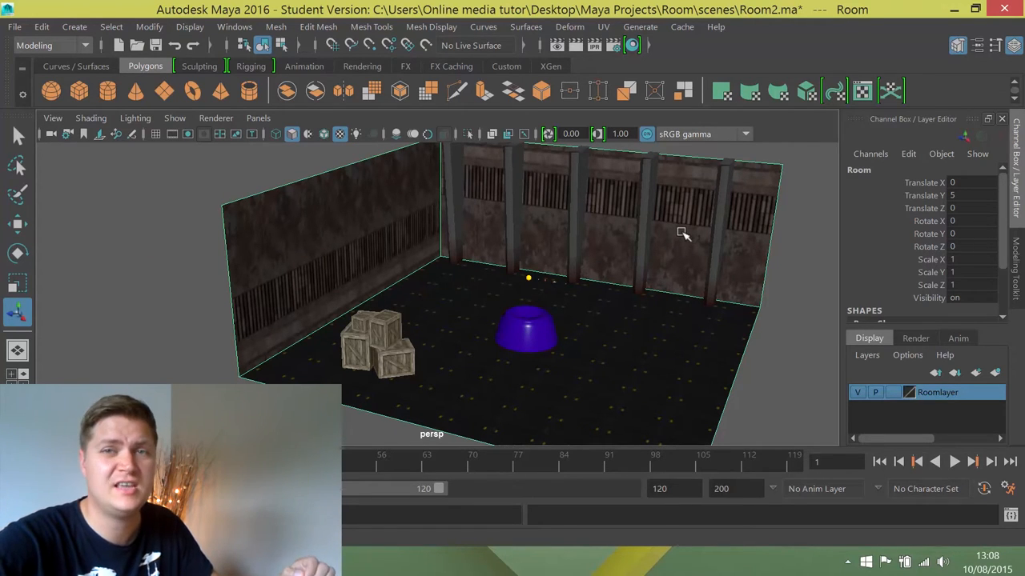
mouse_move(602, 279)
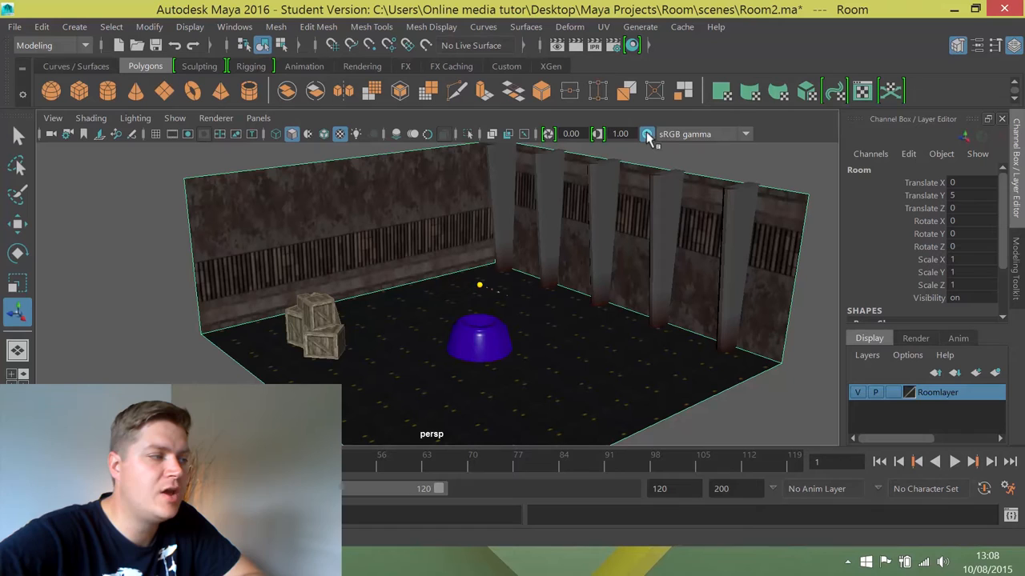
mouse_move(646, 134)
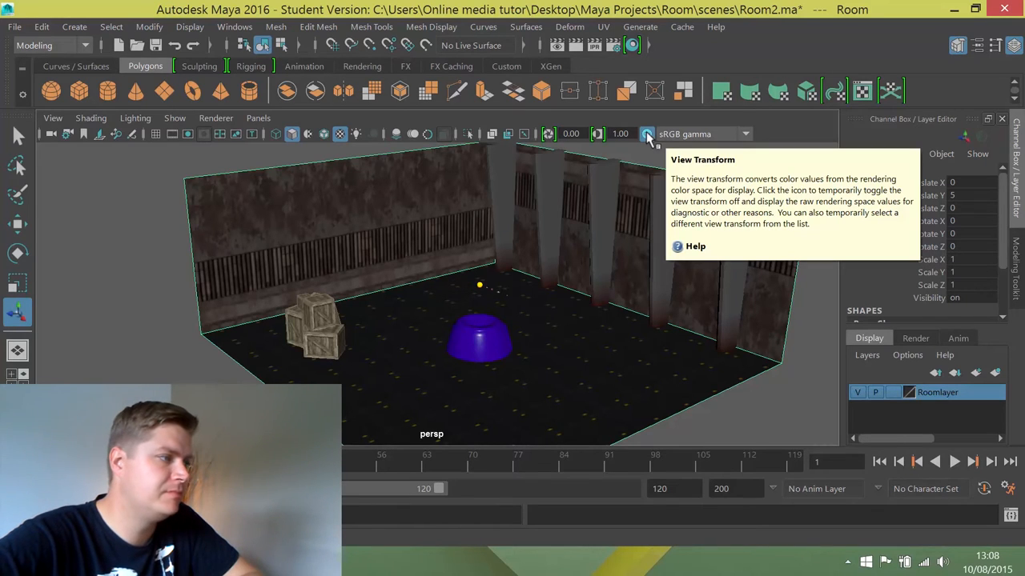
Step: Switch the viewport to Use All Lights so the unlit room goes dark
click(646, 134)
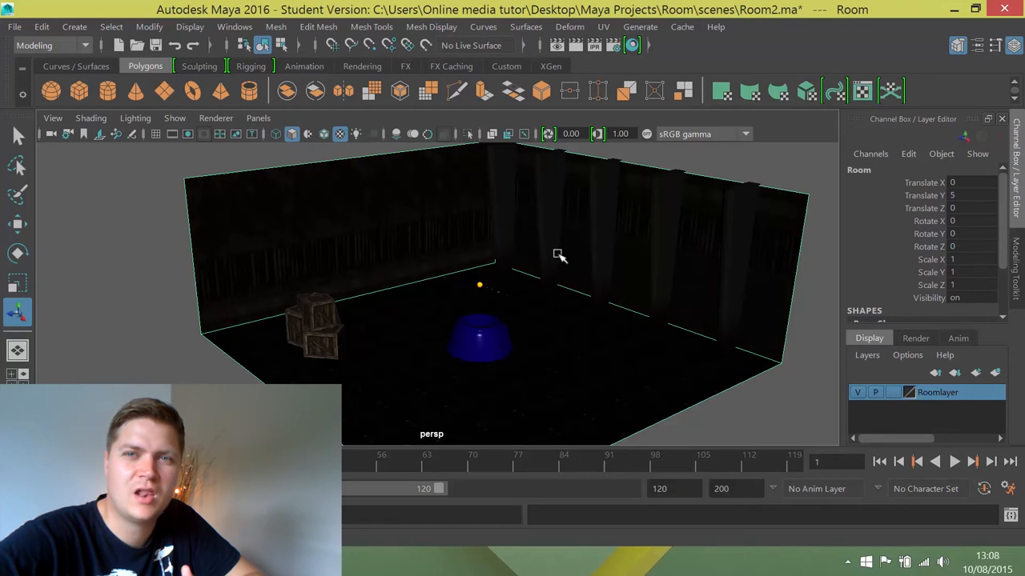
mouse_move(438, 205)
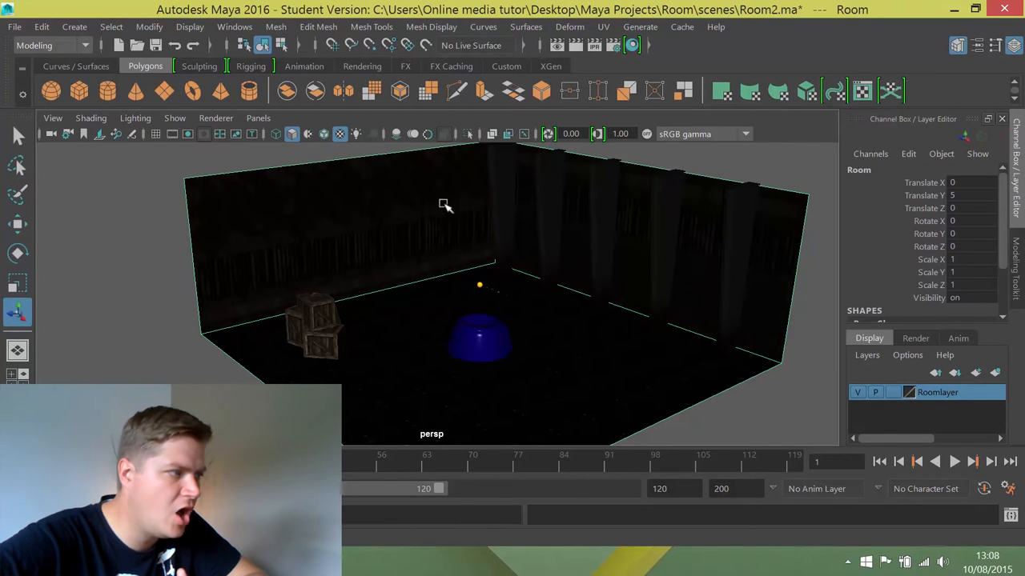
mouse_move(488, 269)
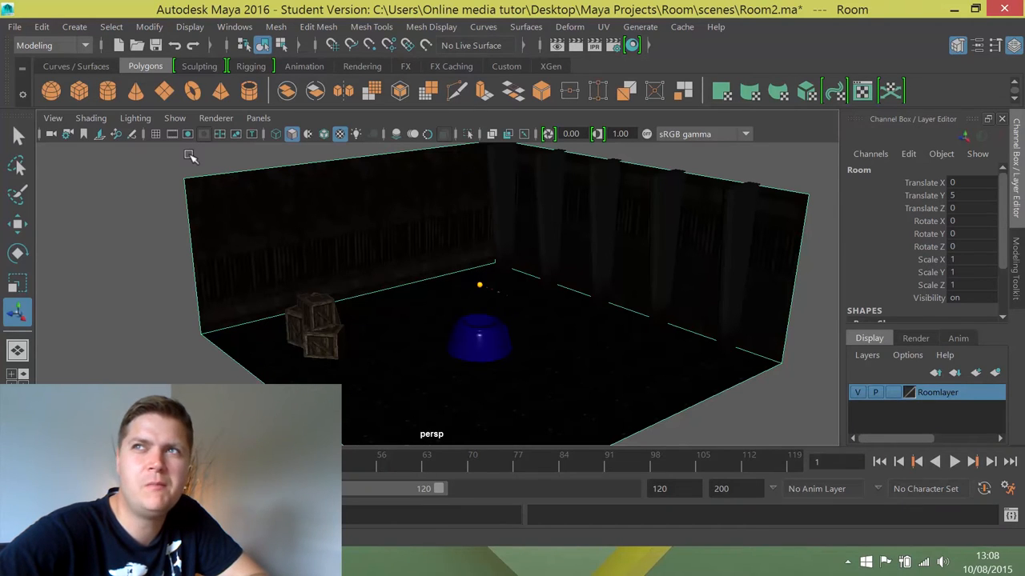
mouse_move(182, 156)
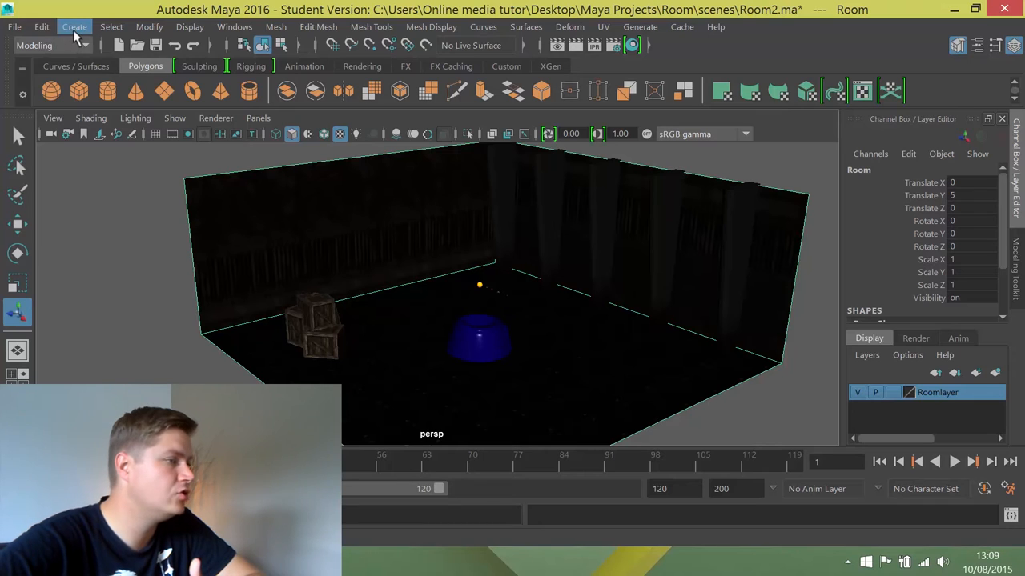
Step: Add a point light (pointLight1) to the room from Create > Lights
click(74, 25)
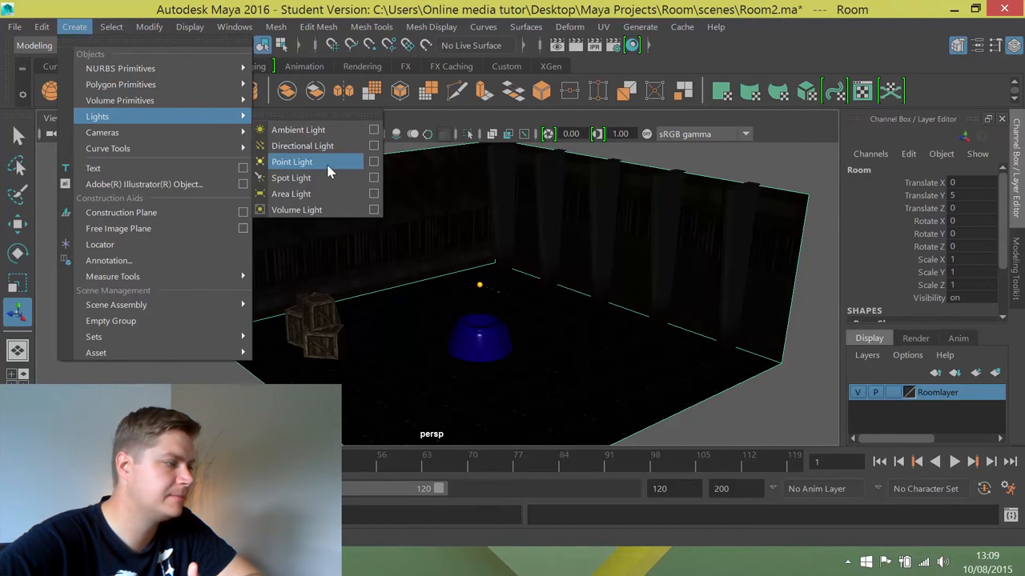
click(291, 161)
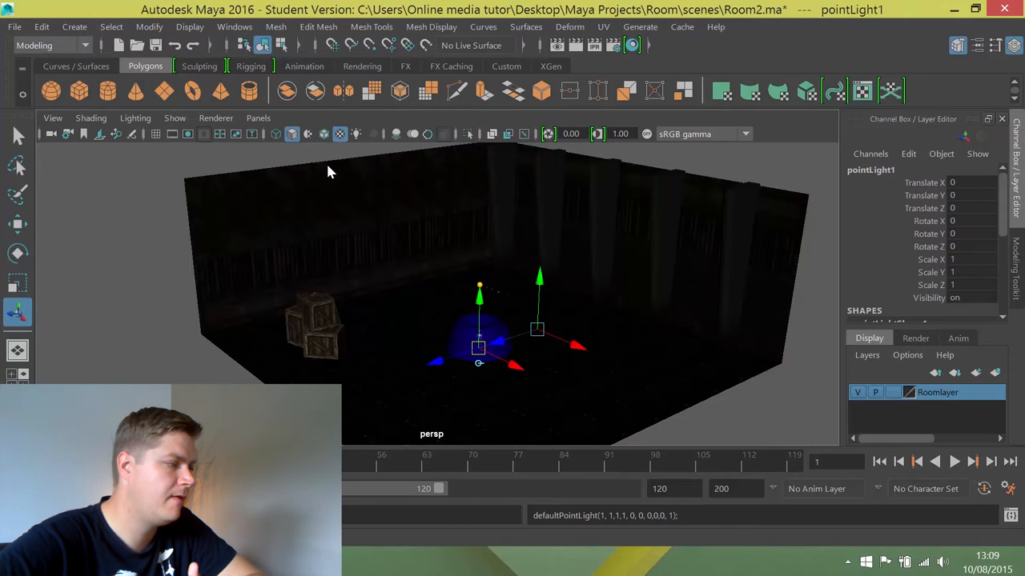
mouse_move(306, 189)
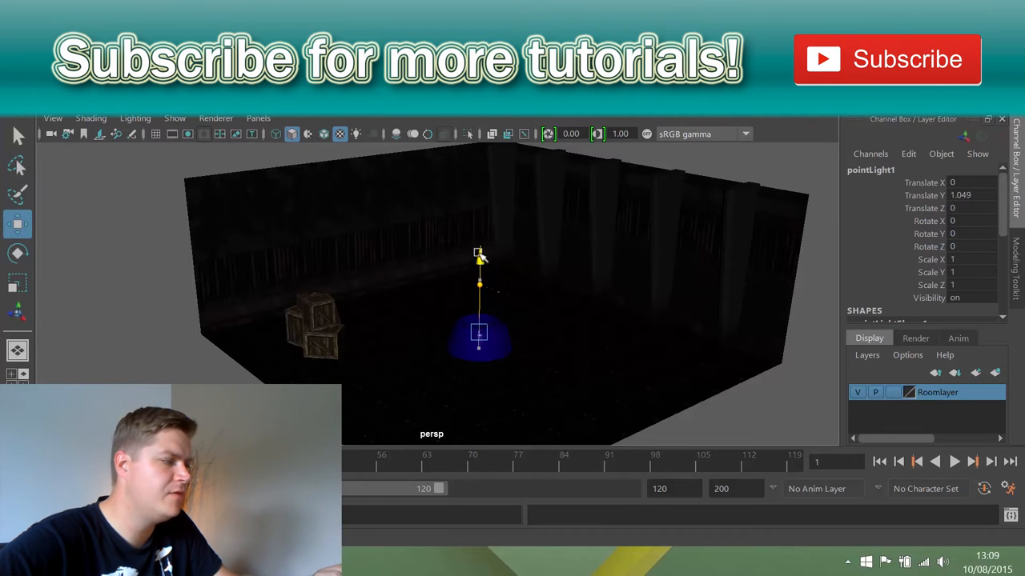
Step: Raise pointLight1 high above the floor so the walls, floor and crates are lit
drag(478, 256, 477, 179)
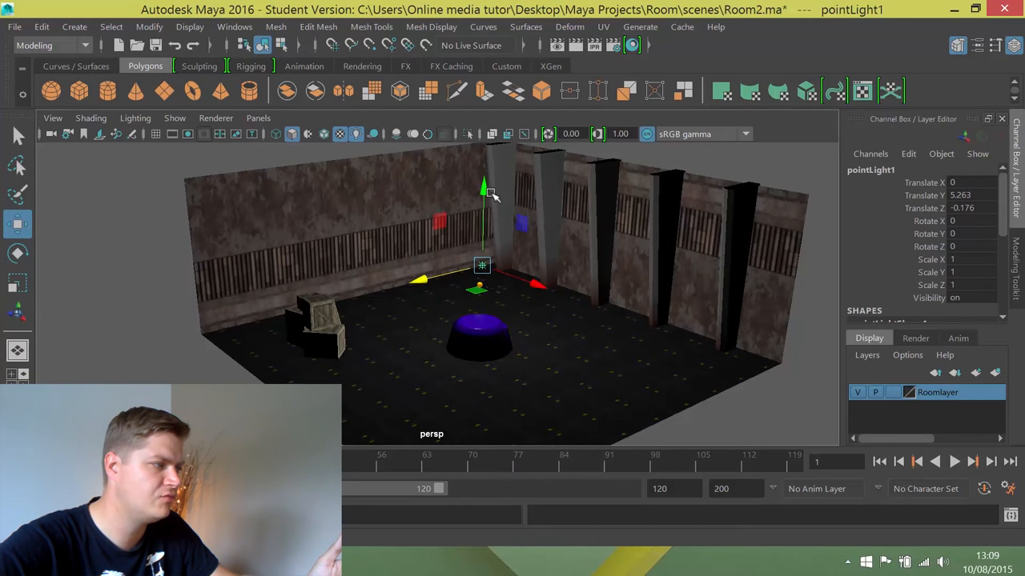
drag(484, 191, 483, 176)
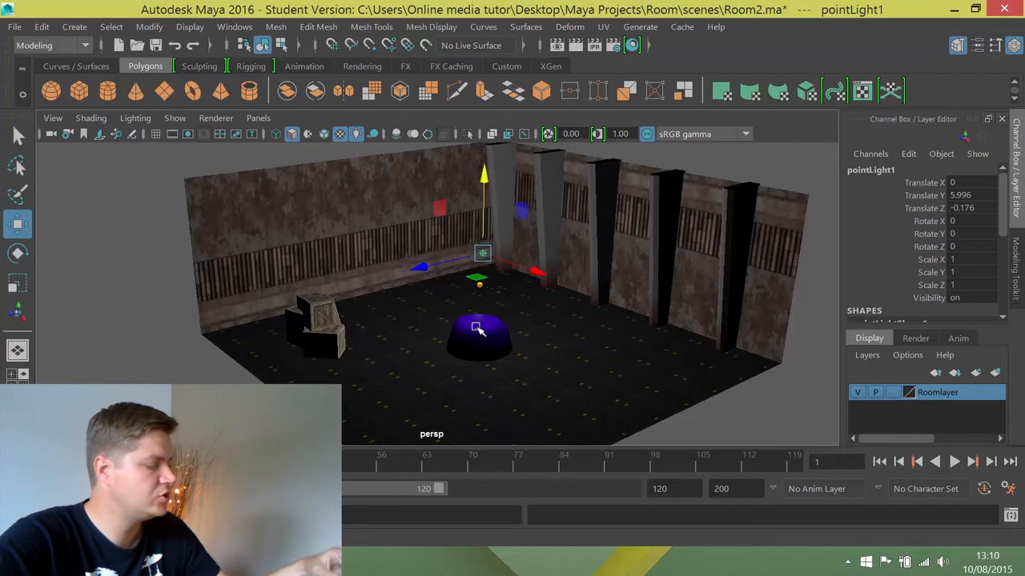
key(ctrl+a)
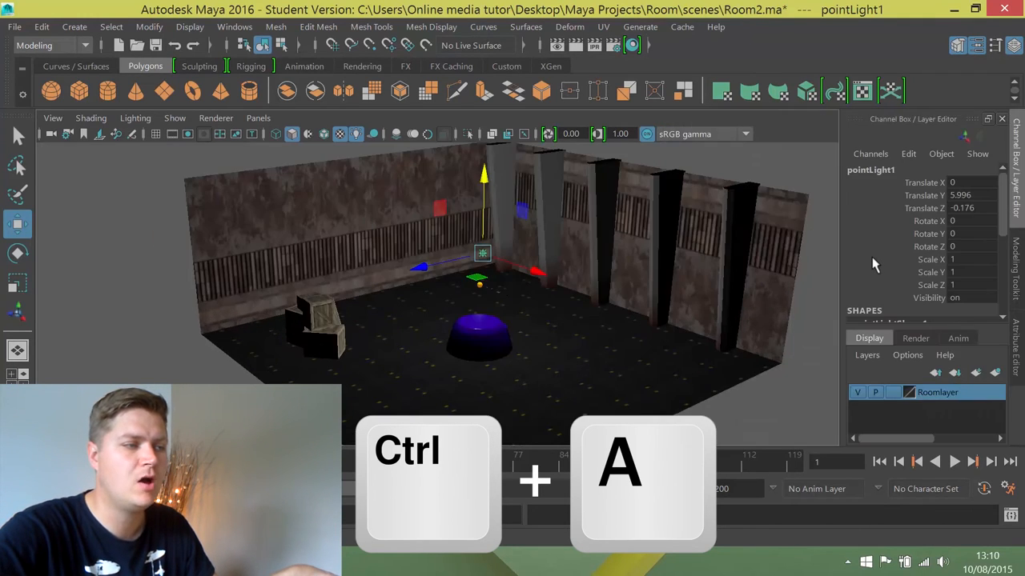
Step: Lower pointLightShape1's Intensity from 1 to 0.3 in the Attribute Editor
key(Ctrl+A)
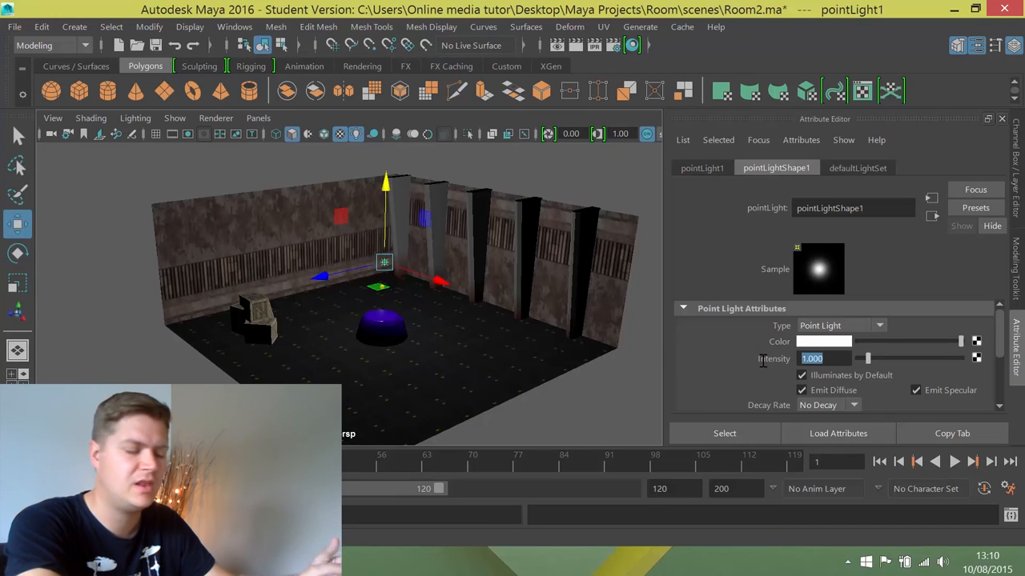
text(0.3)
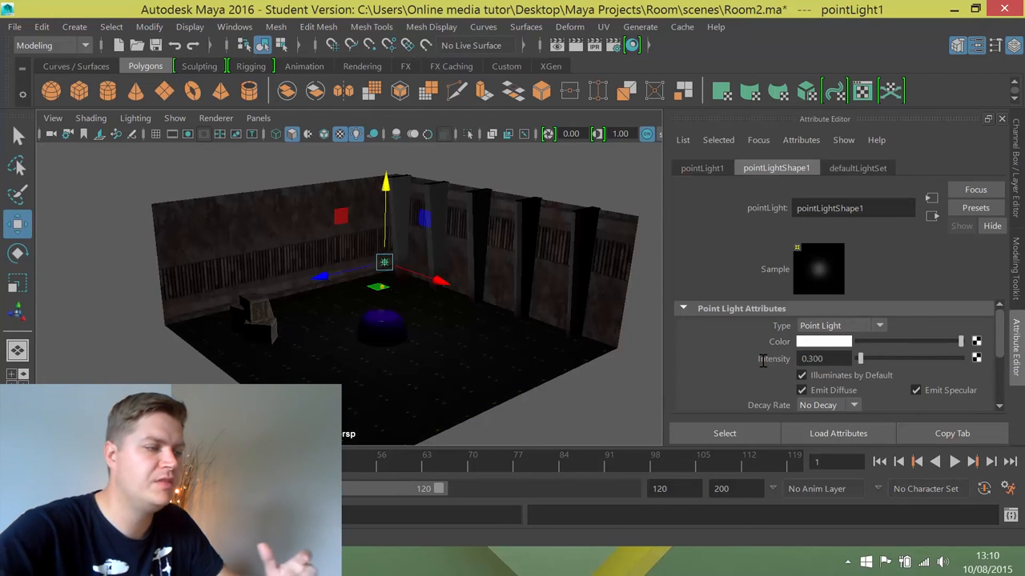
mouse_move(721, 354)
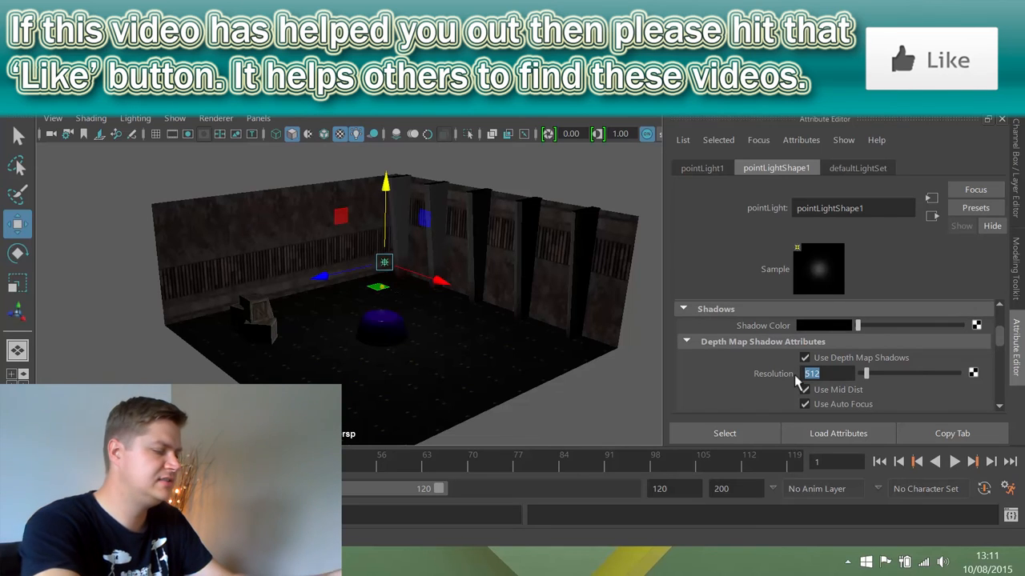
Step: Enable Use Depth Map Shadows on the light with Resolution 1024
text(1024)
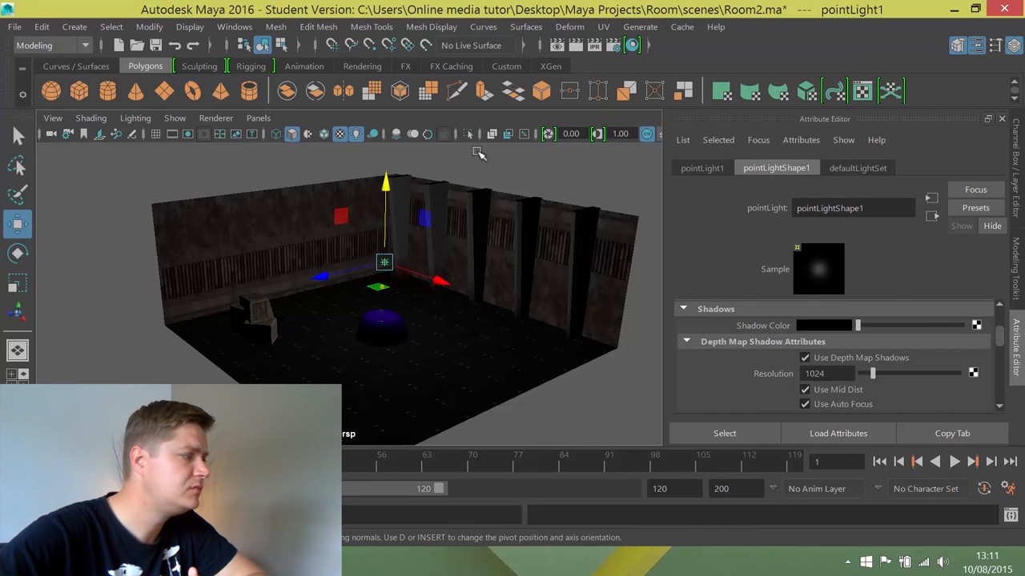
click(215, 119)
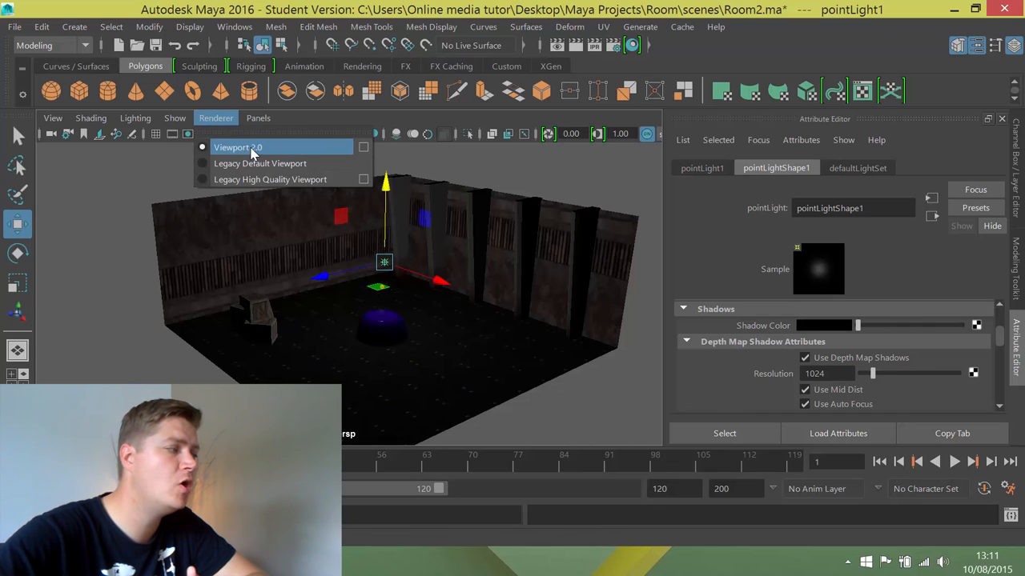
click(237, 147)
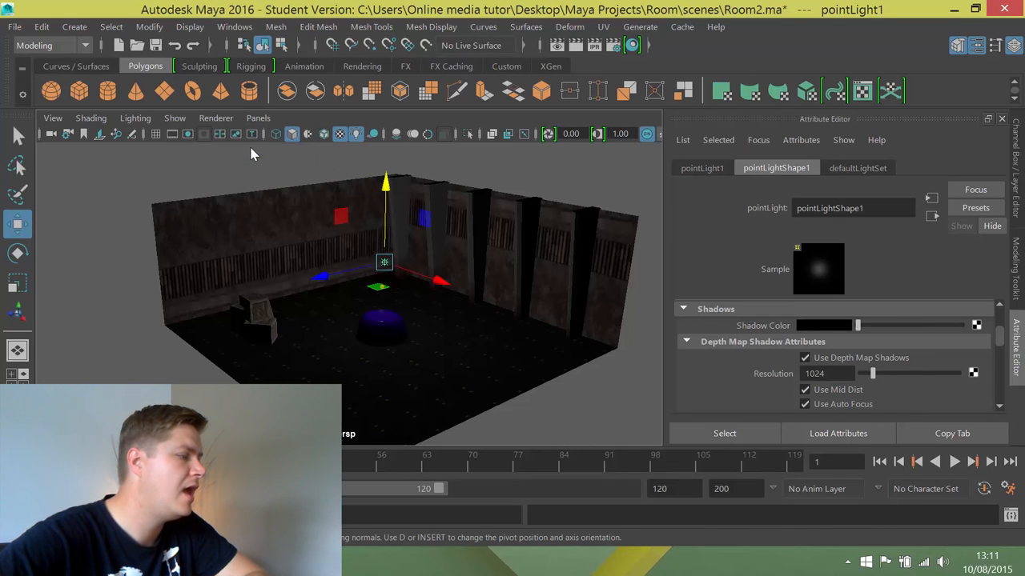